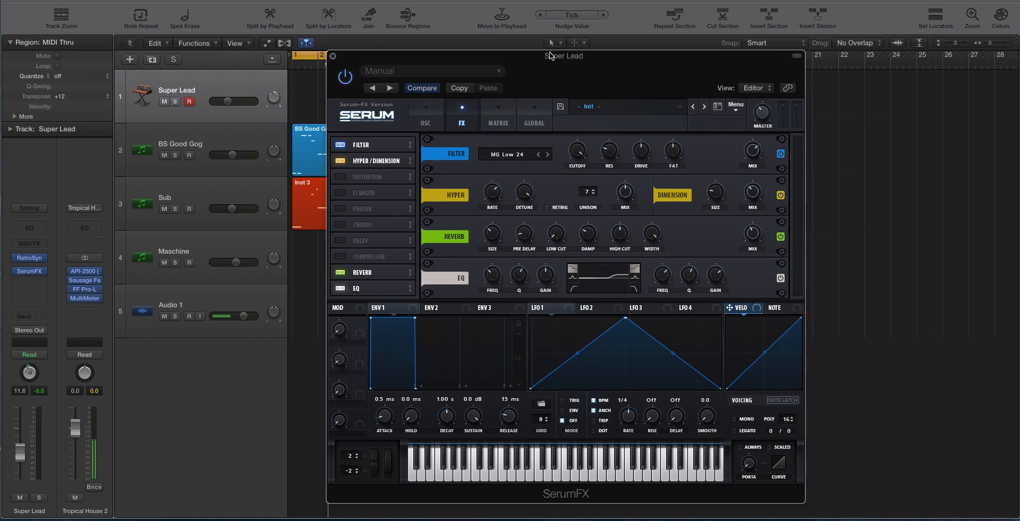
# Duplicate the Super Lead track to create a new lead track.
pyautogui.click(189, 315)
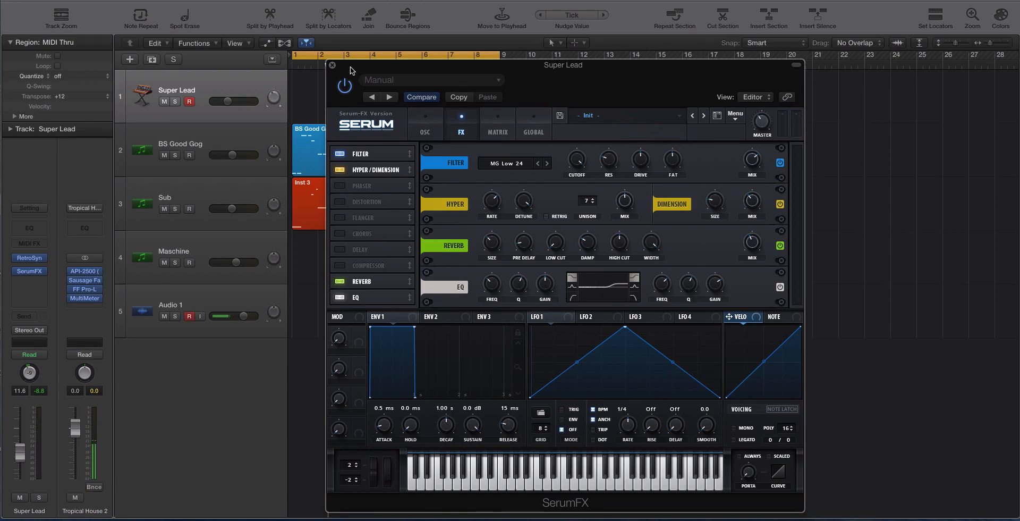
pyautogui.moveTo(563, 64); pyautogui.dragTo(553, 74)
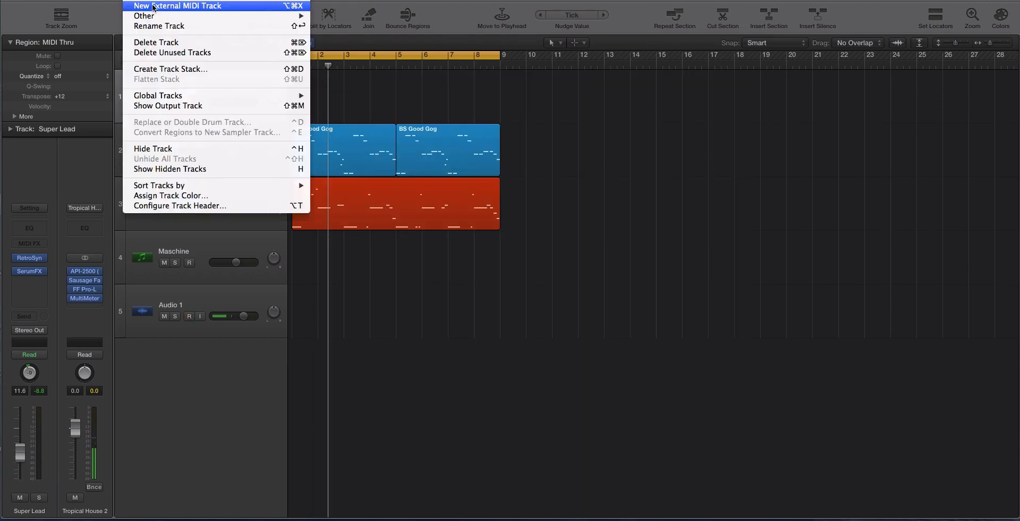
pyautogui.click(177, 7)
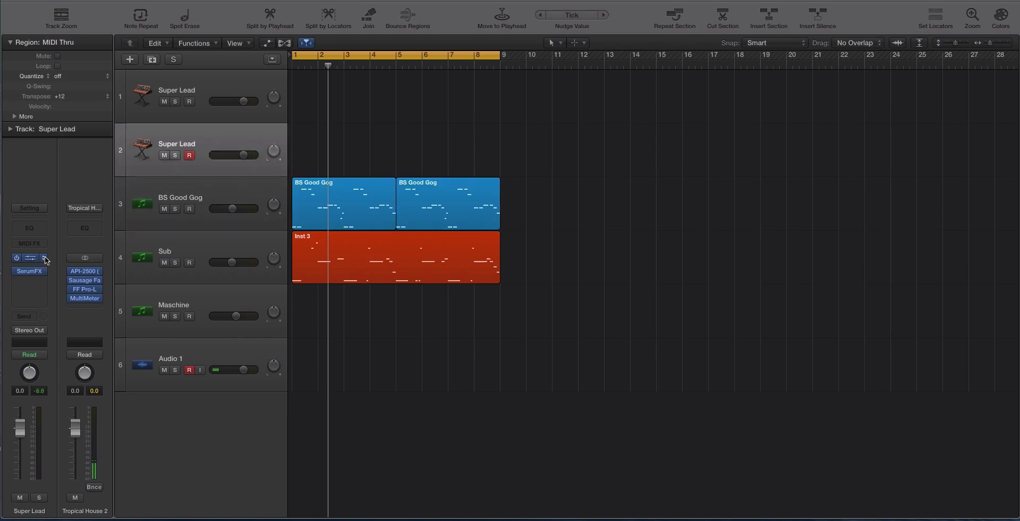
# Load Serum on the new track with the LD Dolphin preset from the Jack You V1 bank.
pyautogui.click(28, 271)
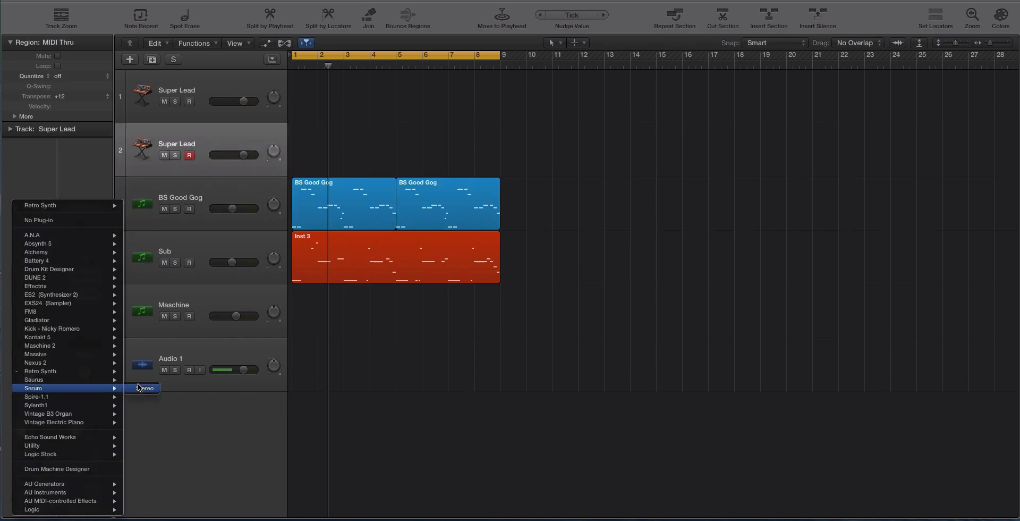
pyautogui.click(144, 387)
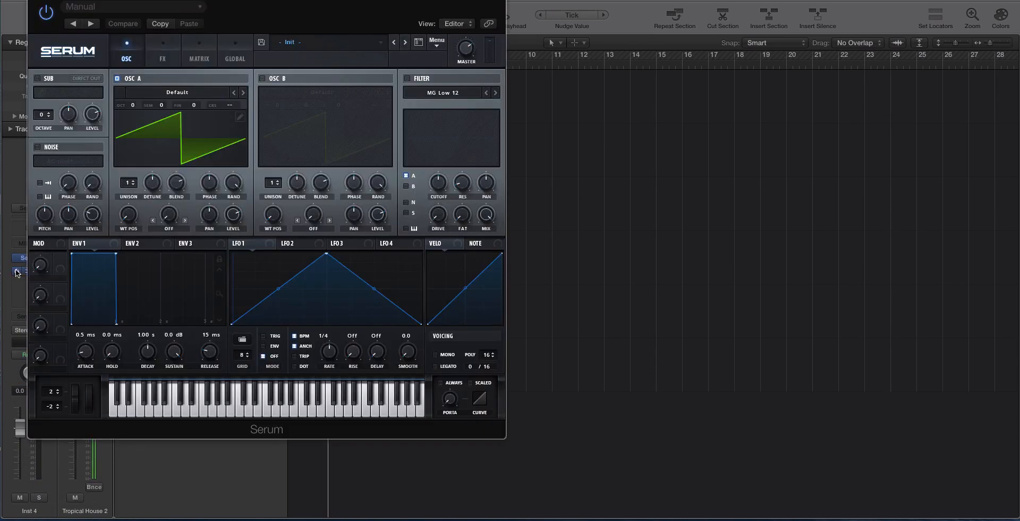
pyautogui.click(316, 42)
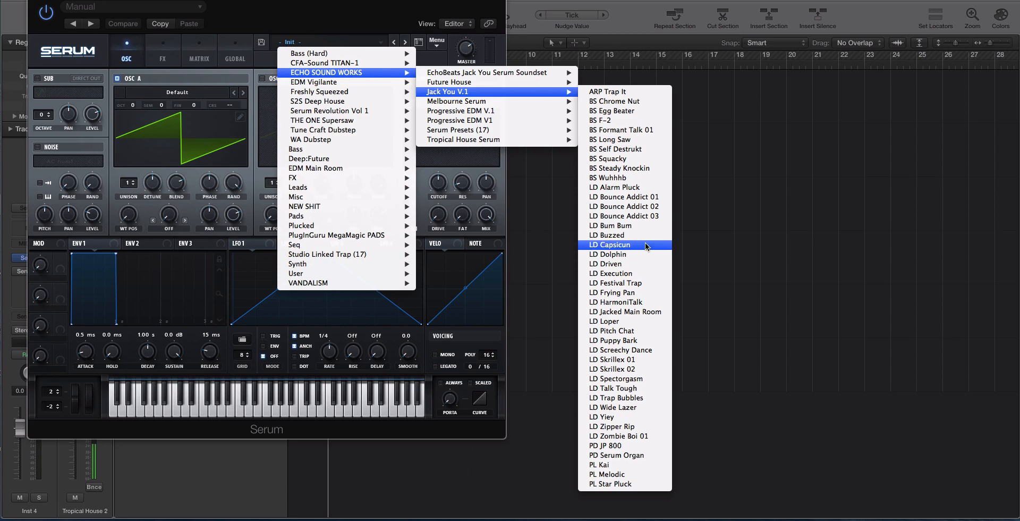
pyautogui.click(608, 254)
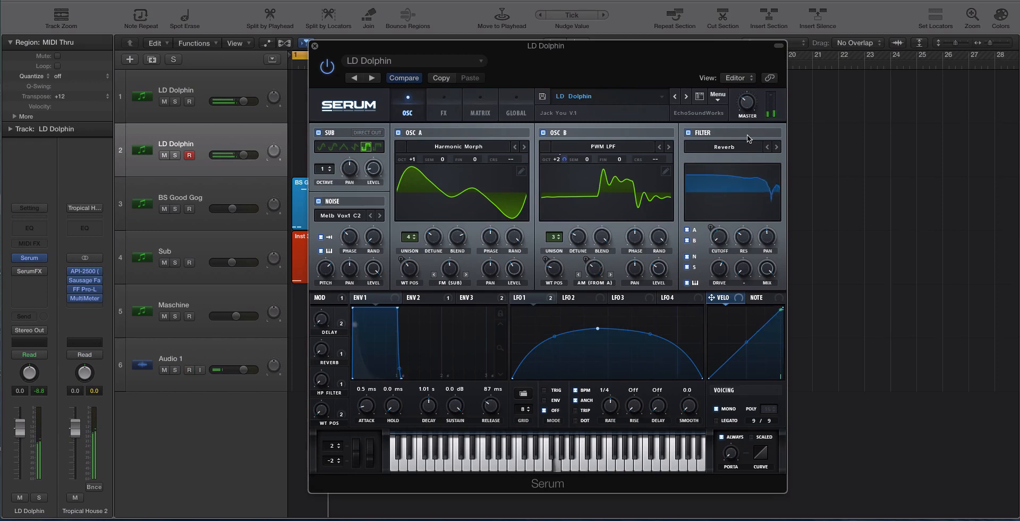
# Review the preset's FX chain in Serum and bring up the track's SerumFX insert.
pyautogui.click(443, 104)
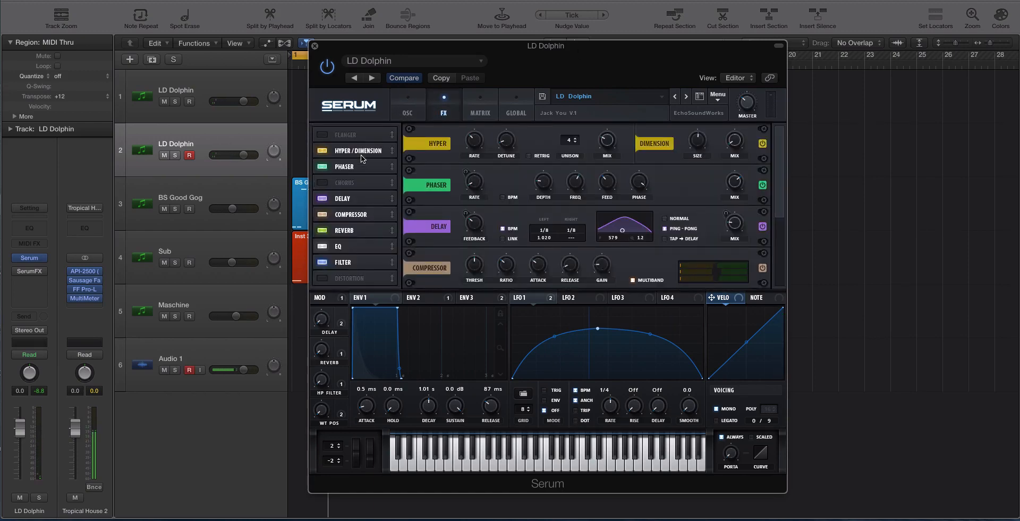
pyautogui.moveTo(365, 166)
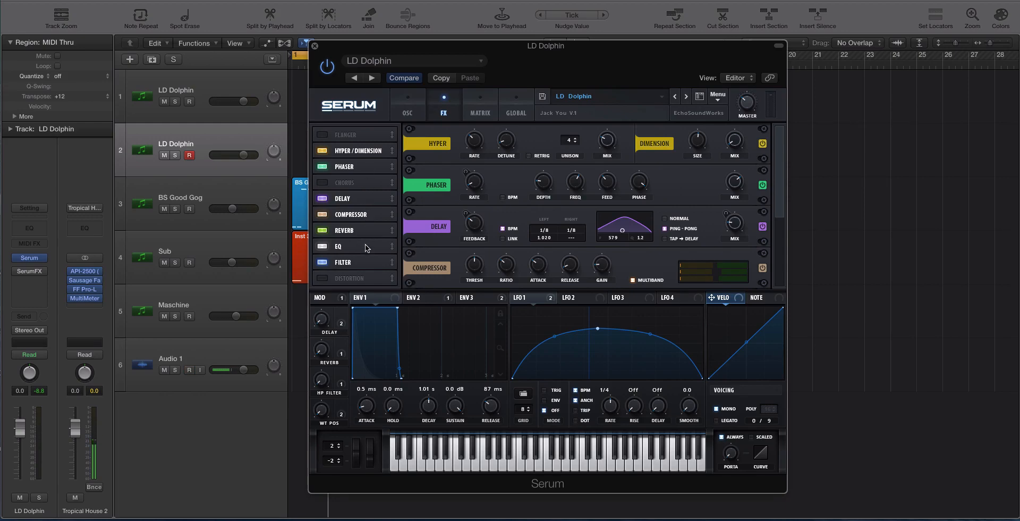
pyautogui.click(189, 369)
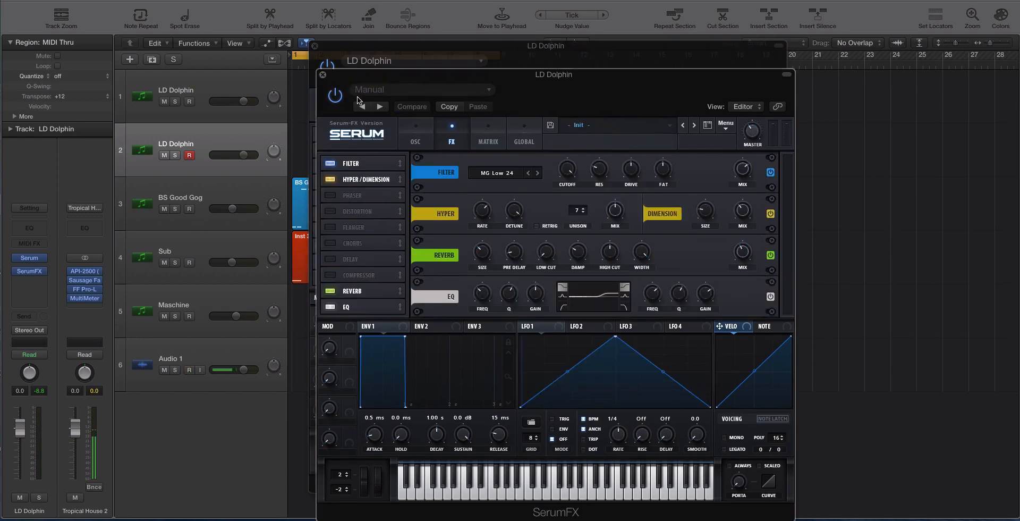
# Switch off Hyper/Dimension, Reverb and EQ in SerumFX, then choose a filter type from Misc.
pyautogui.click(329, 306)
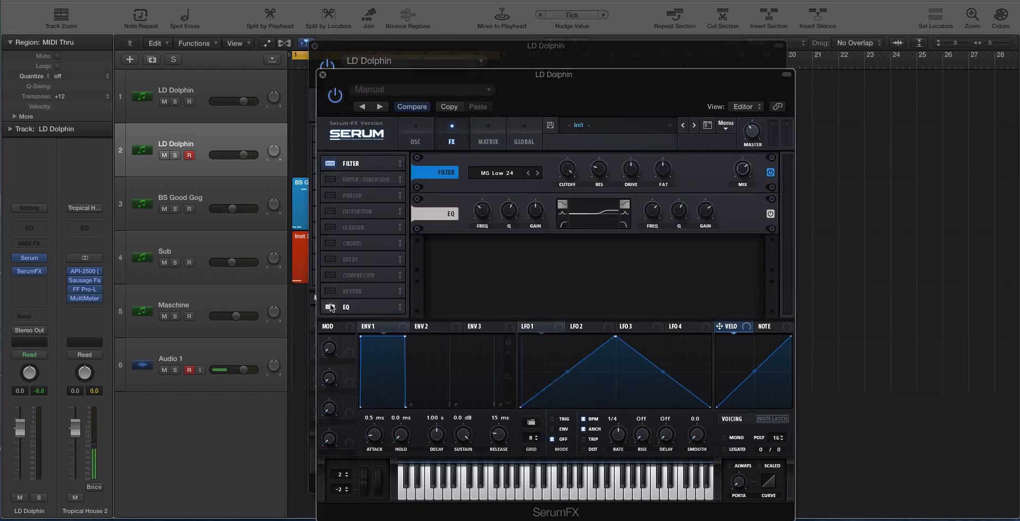
pyautogui.click(502, 172)
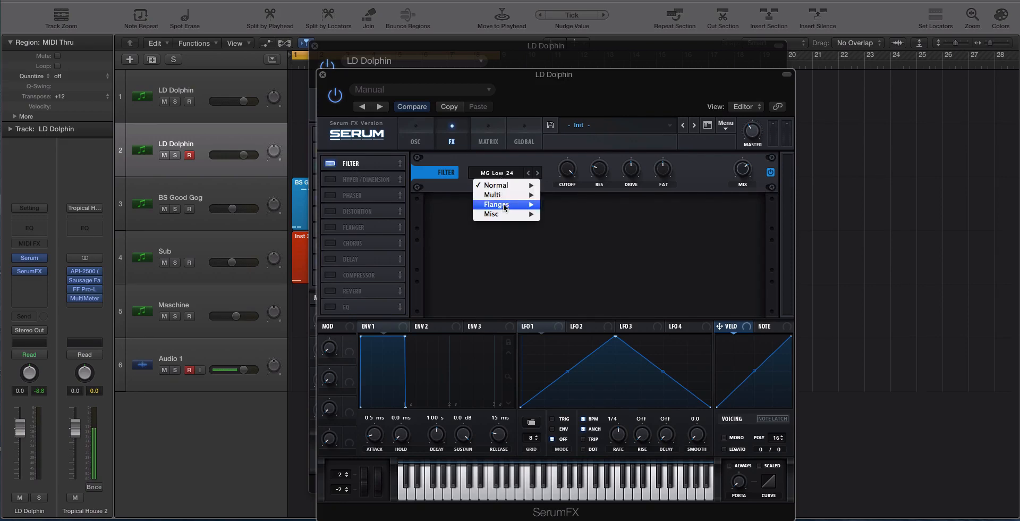
pyautogui.moveTo(491, 213)
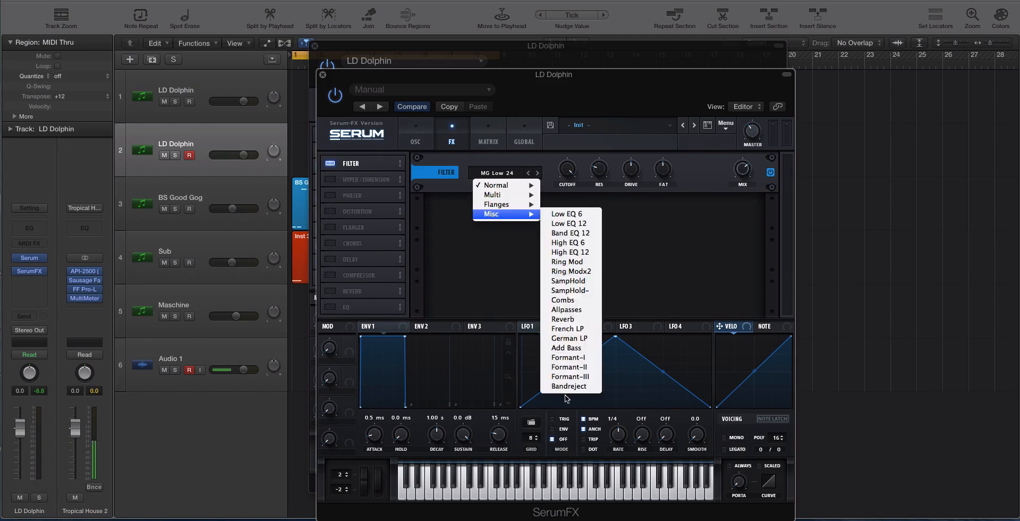
pyautogui.click(570, 385)
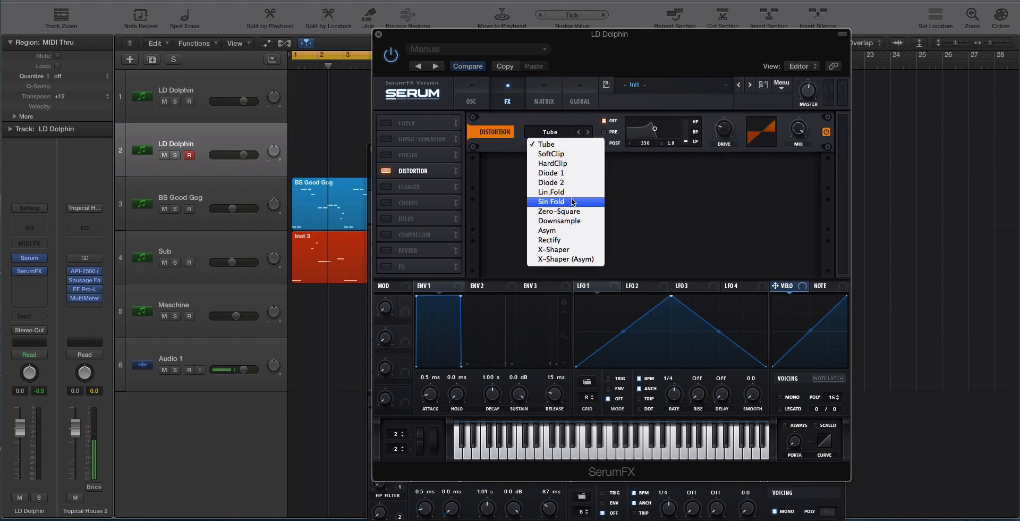
# Set the SerumFX distortion type to Downsample.
pyautogui.click(558, 219)
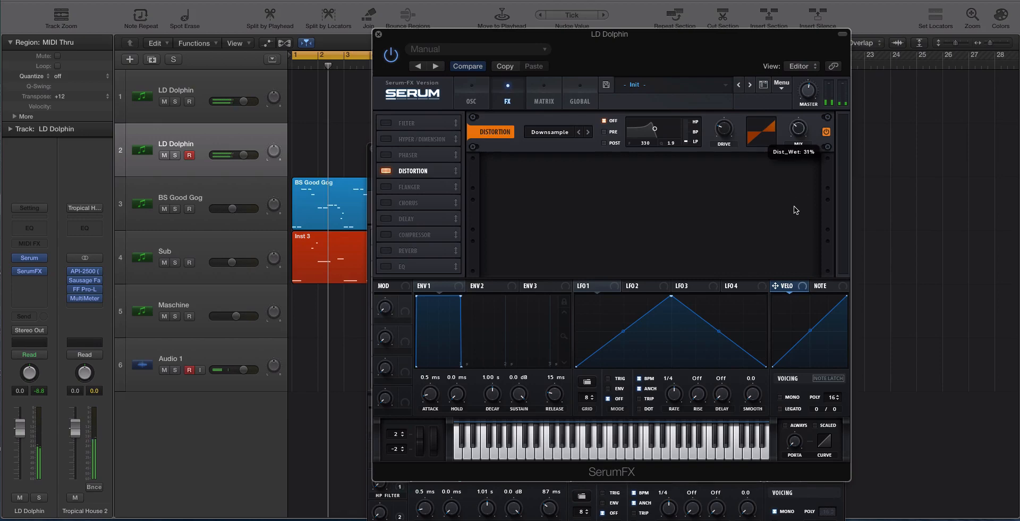
pyautogui.moveTo(722, 122)
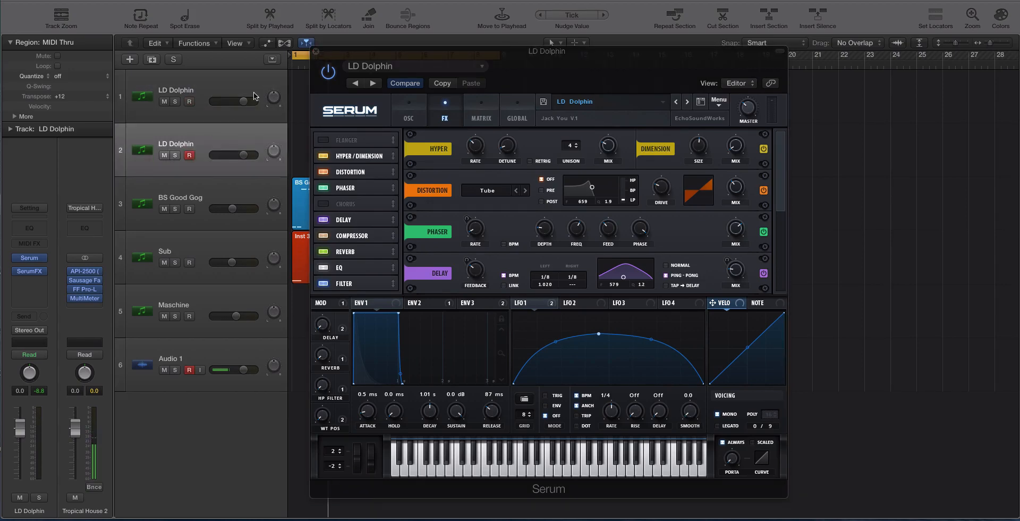
# Close Serum and undo back to the original five tracks with Super Lead on top.
pyautogui.click(314, 51)
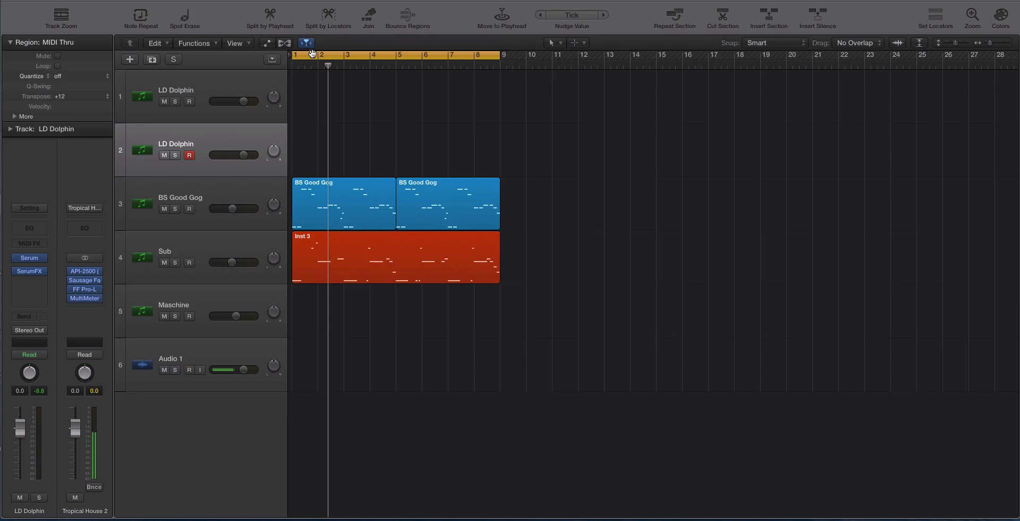
pyautogui.moveTo(313, 54)
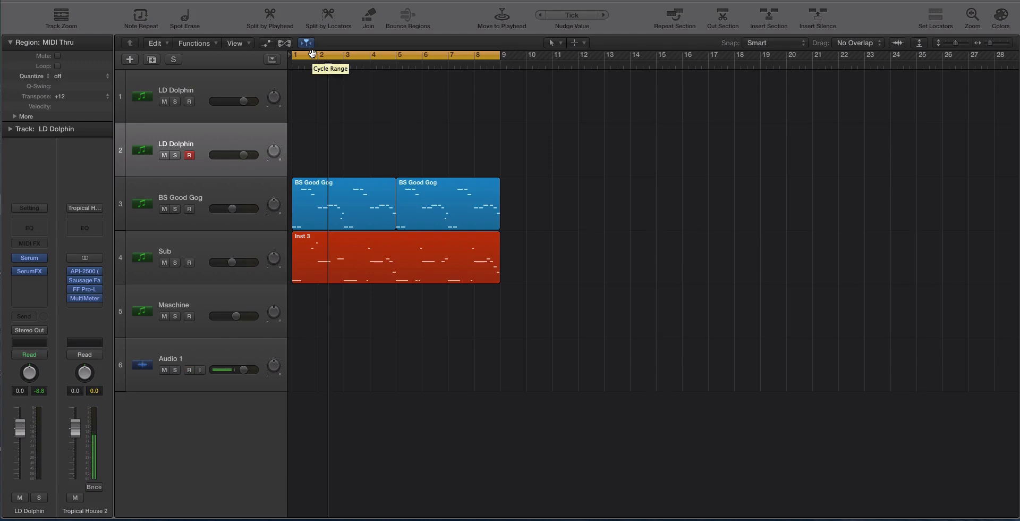
pyautogui.click(189, 368)
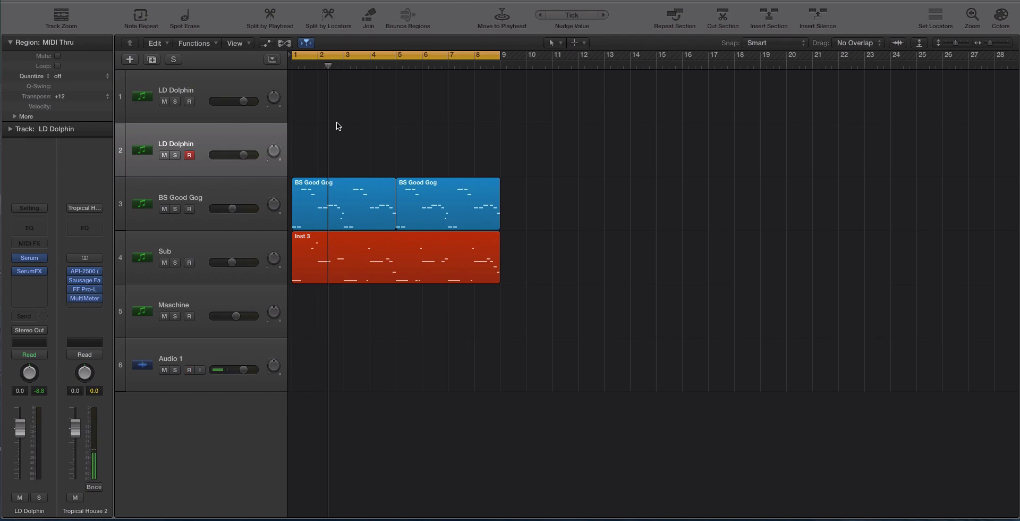
pyautogui.click(189, 369)
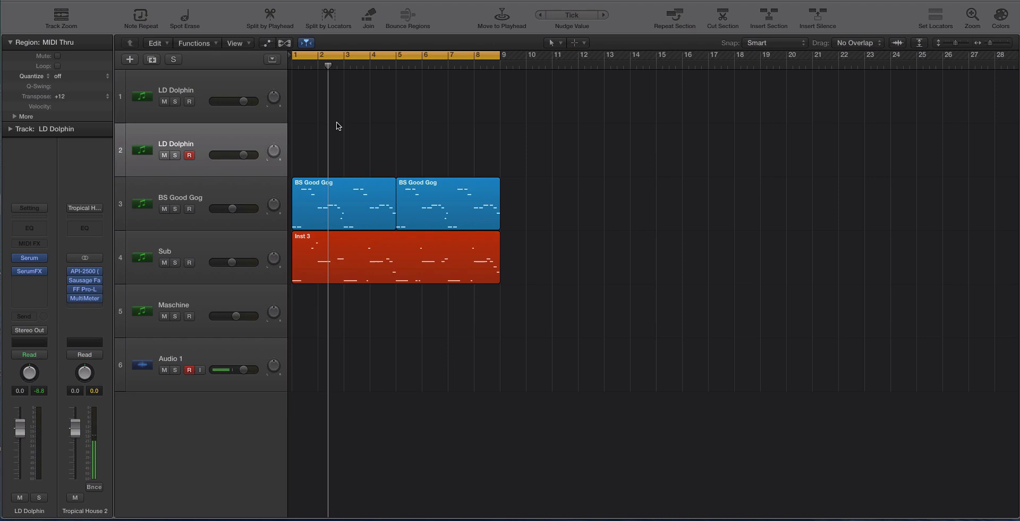
pyautogui.click(188, 369)
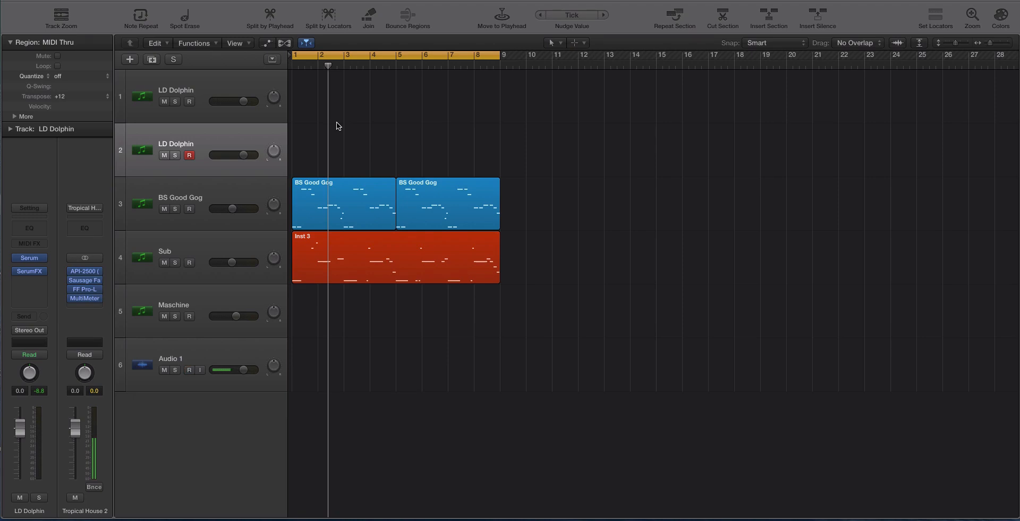
pyautogui.click(190, 369)
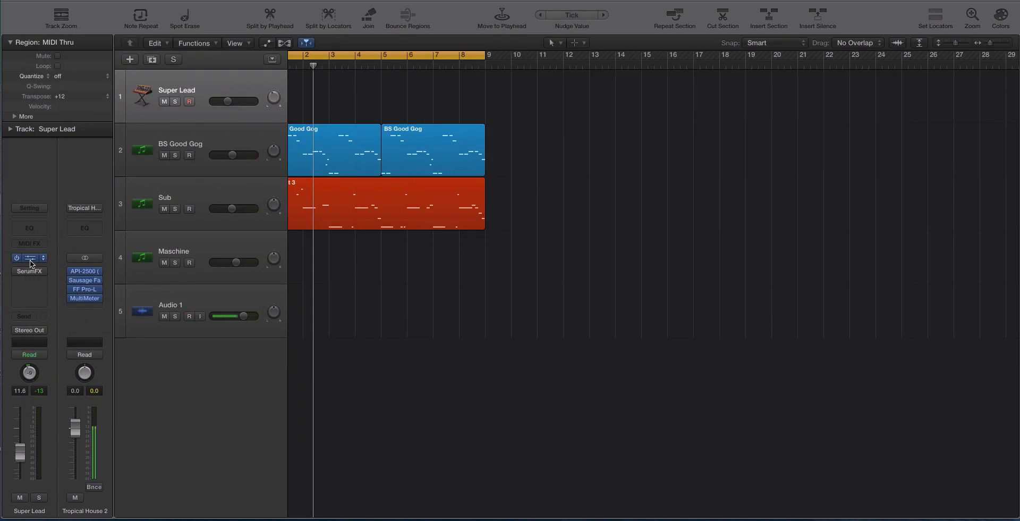
# Show Retro Synth on Super Lead, try wavetable then analog mode, and bring up its SerumFX insert.
pyautogui.click(28, 258)
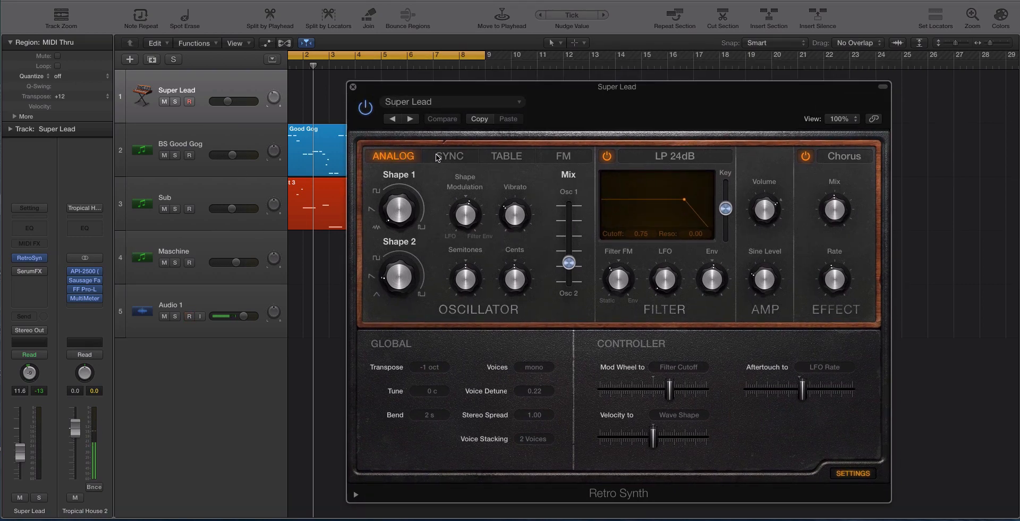
pyautogui.click(506, 156)
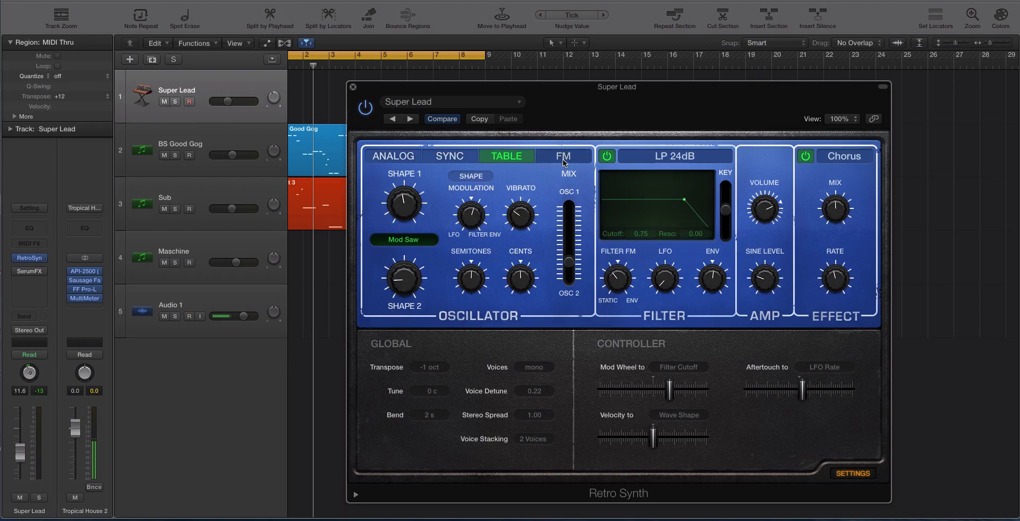
pyautogui.click(392, 155)
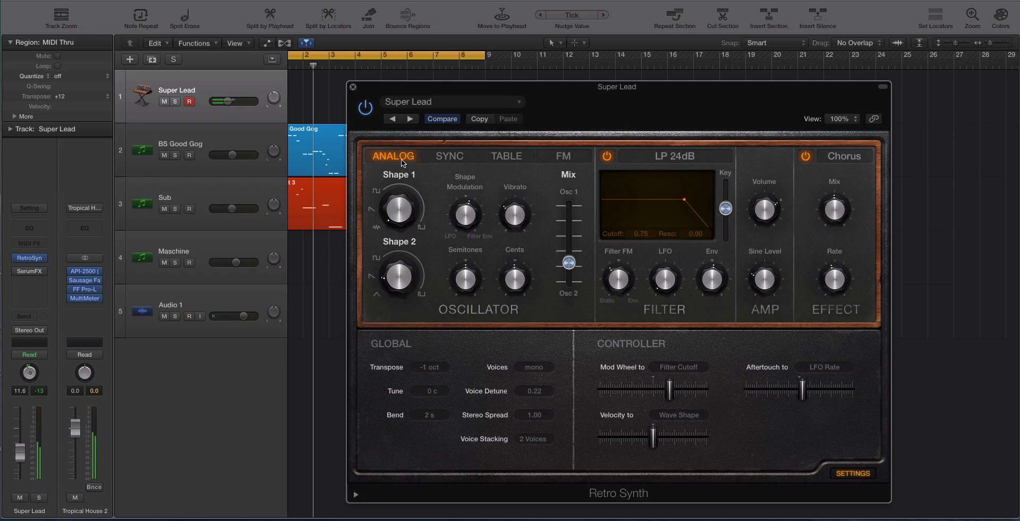
pyautogui.click(189, 316)
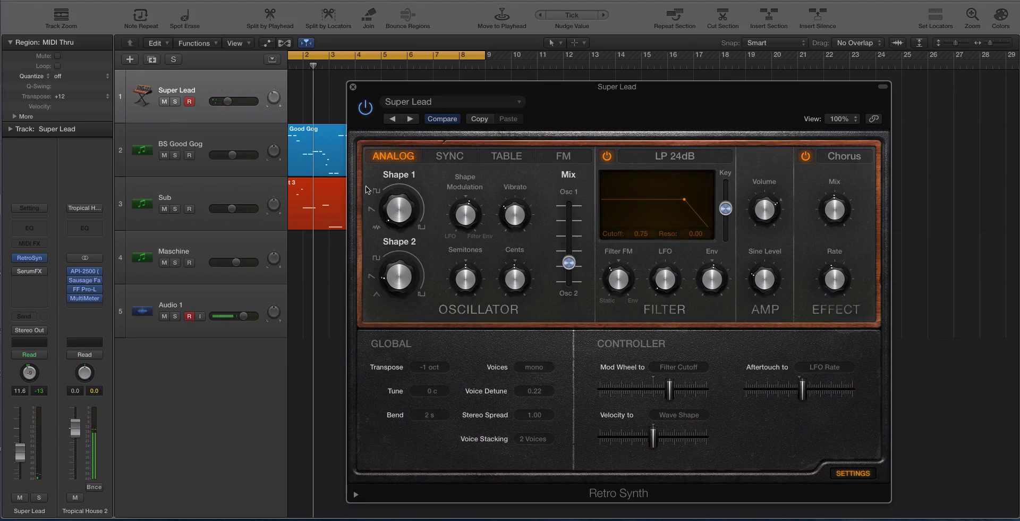
pyautogui.moveTo(252, 157)
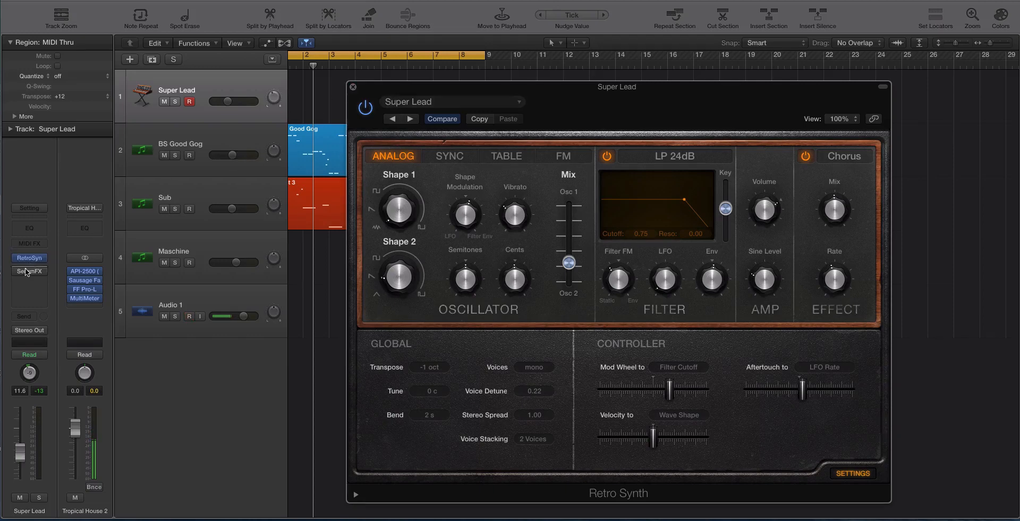
pyautogui.click(29, 270)
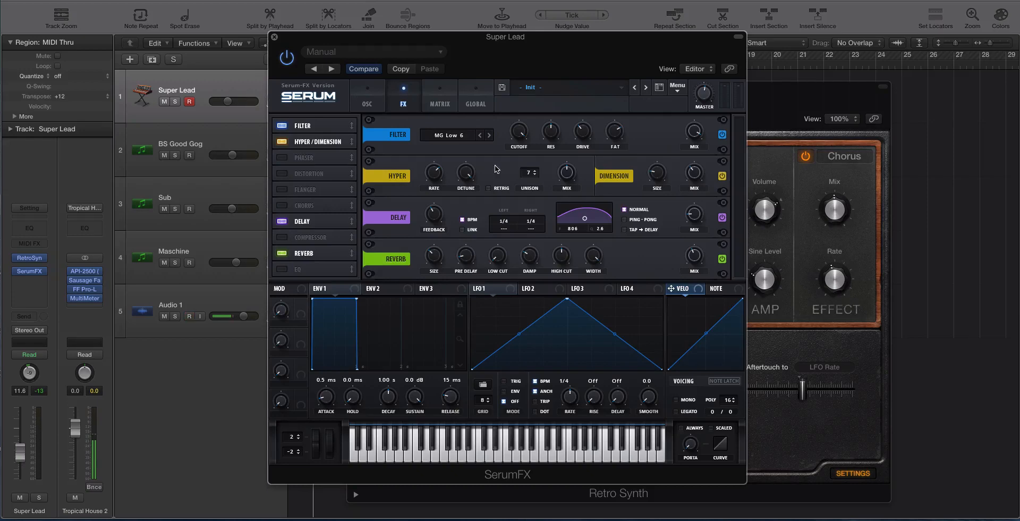
pyautogui.moveTo(459, 180)
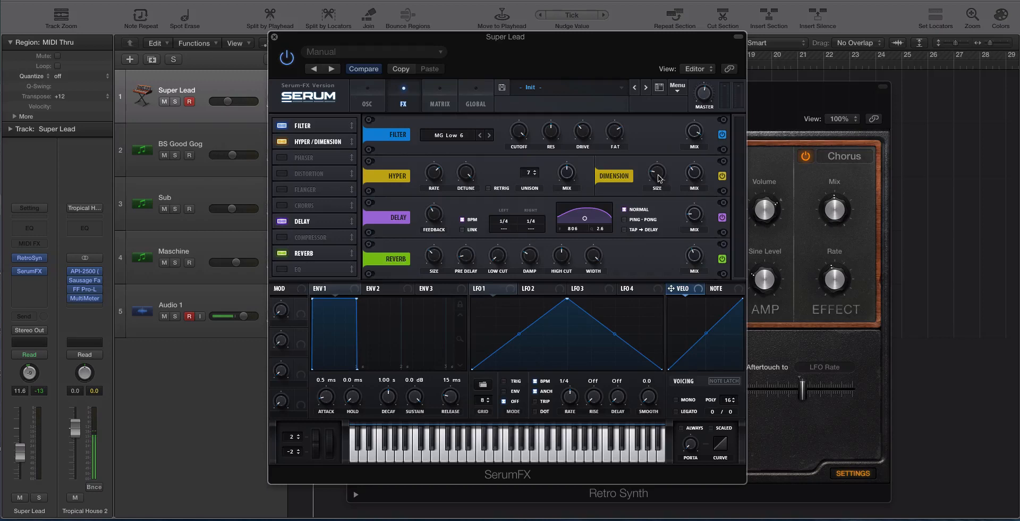
pyautogui.moveTo(294, 224)
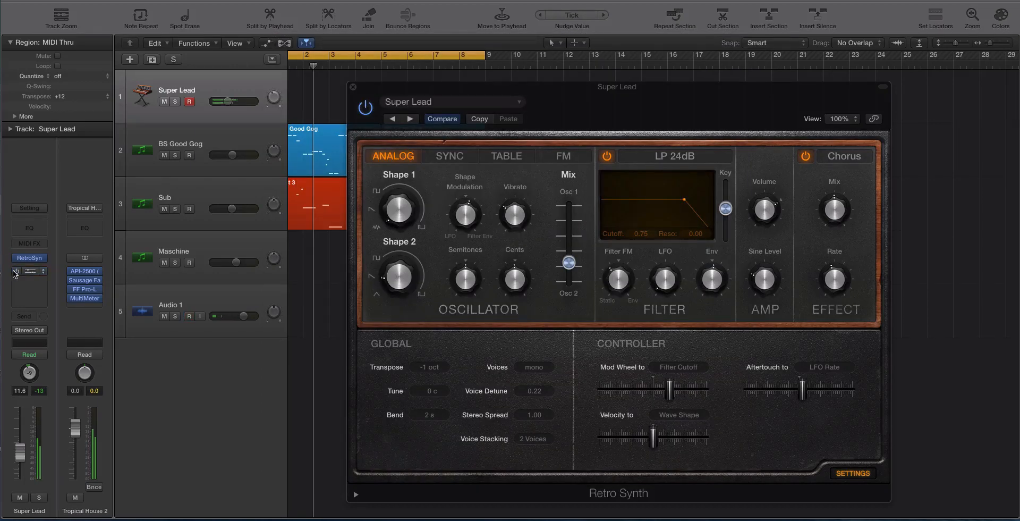
# Bypass and re-enable SerumFX on Super Lead to compare, leaving its window open again.
pyautogui.click(189, 315)
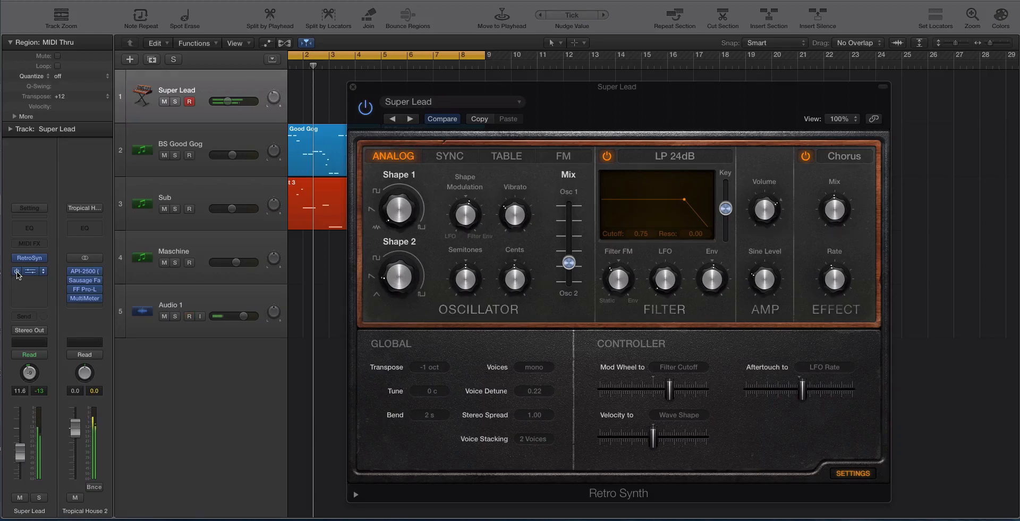
pyautogui.click(189, 315)
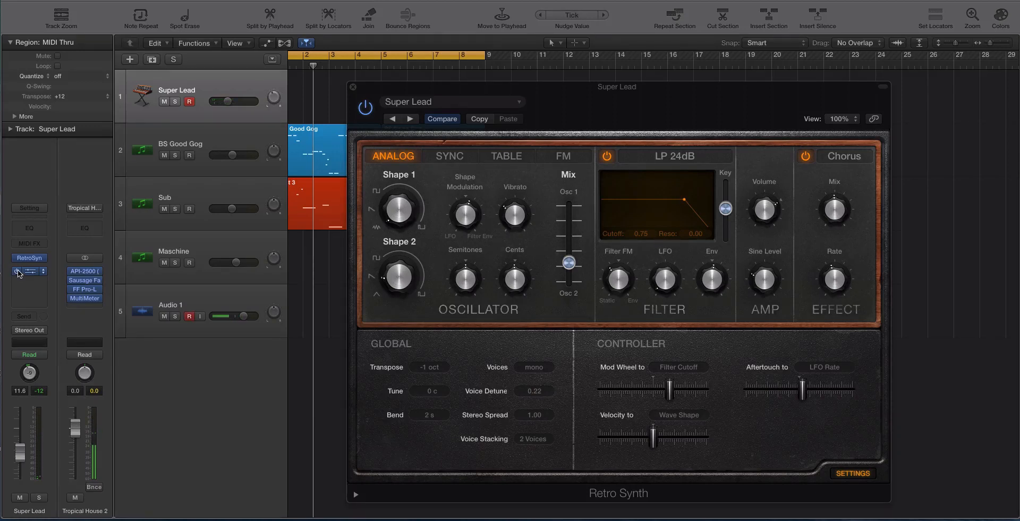
pyautogui.click(28, 270)
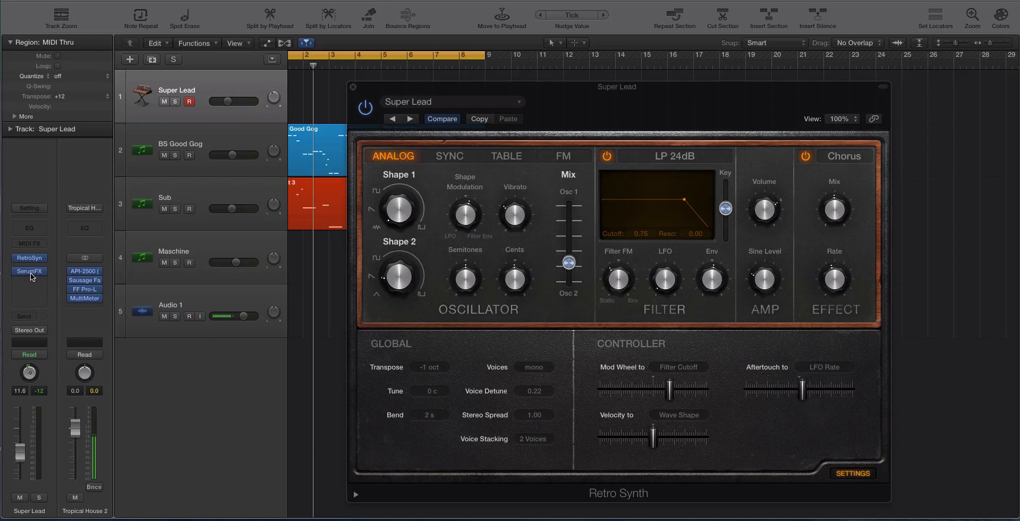
pyautogui.click(29, 271)
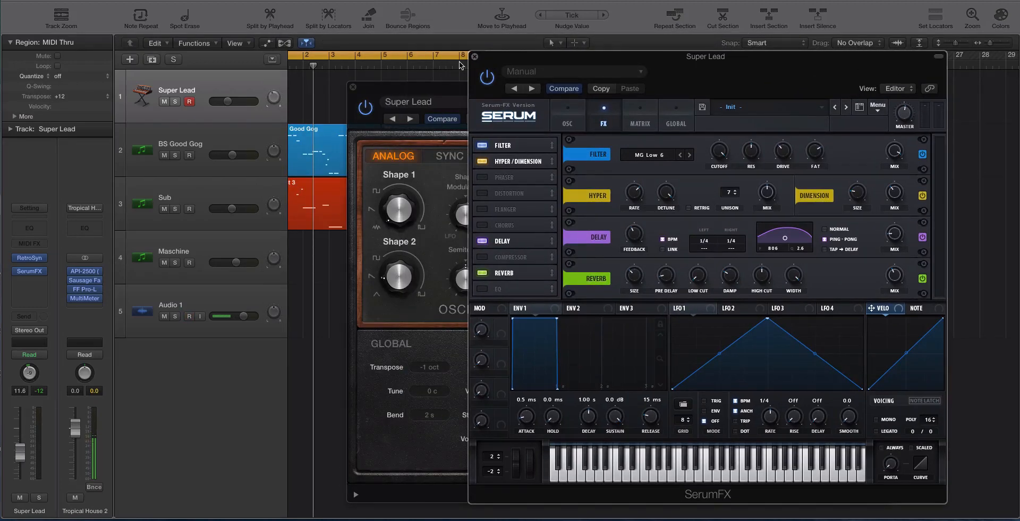
# Move the SerumFX window aside, then close it and the Retro Synth window.
pyautogui.click(189, 316)
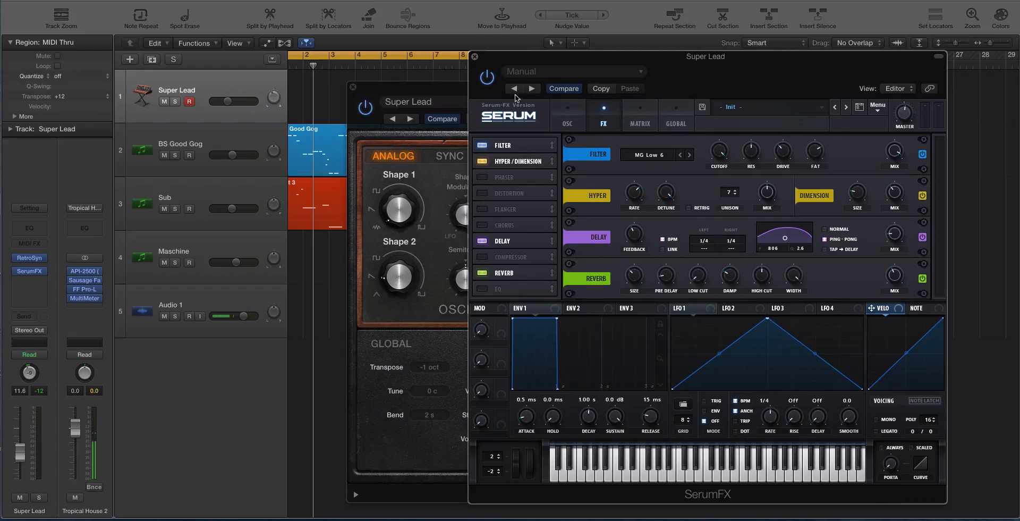
pyautogui.moveTo(705, 56); pyautogui.dragTo(567, 61)
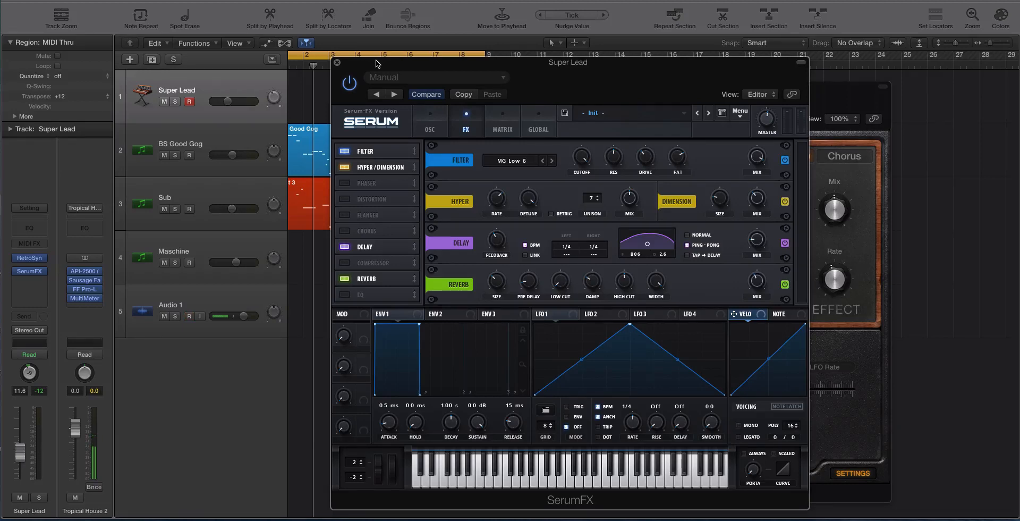
pyautogui.click(189, 315)
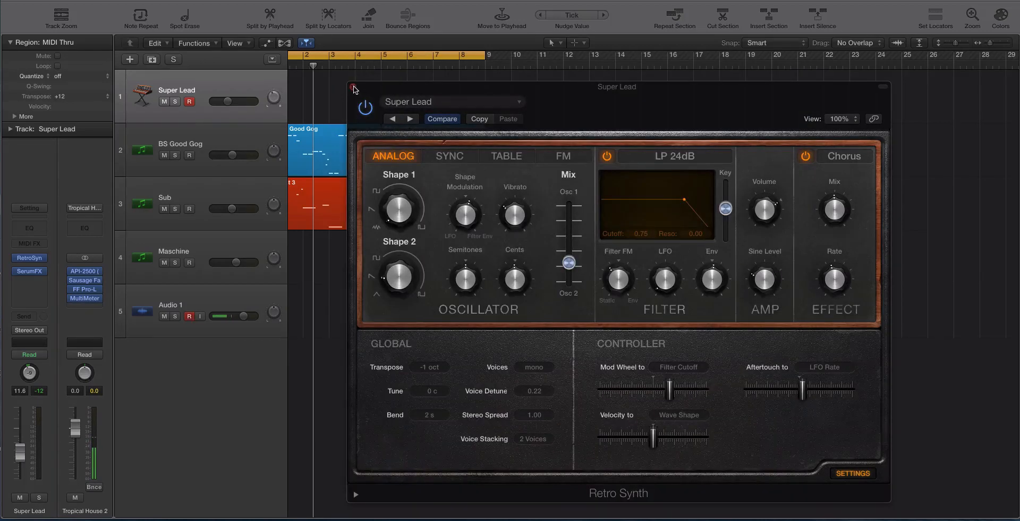
pyautogui.click(352, 90)
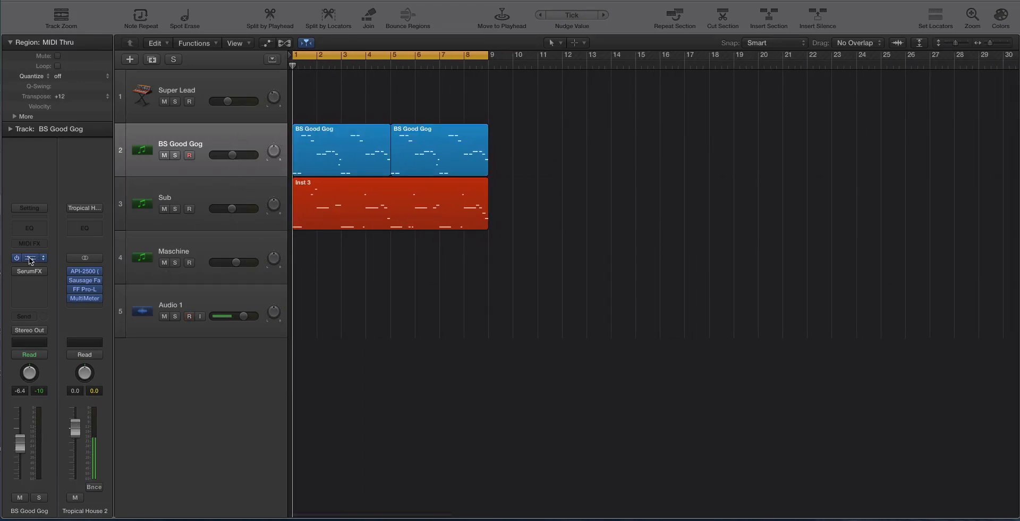
# Show Massive on BS Good Gog and check its FX2 reverb and FX1 effect tabs.
pyautogui.click(28, 257)
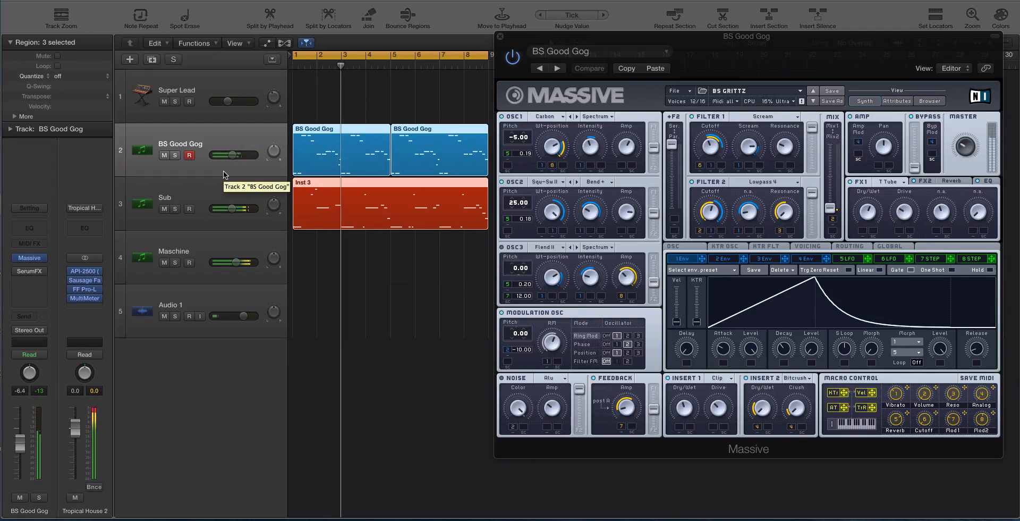
pyautogui.click(174, 155)
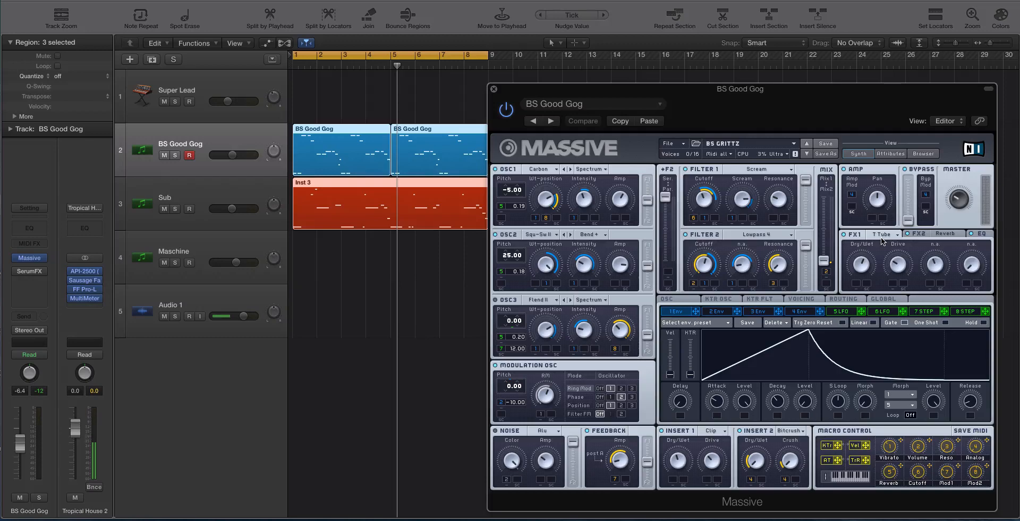
pyautogui.click(882, 234)
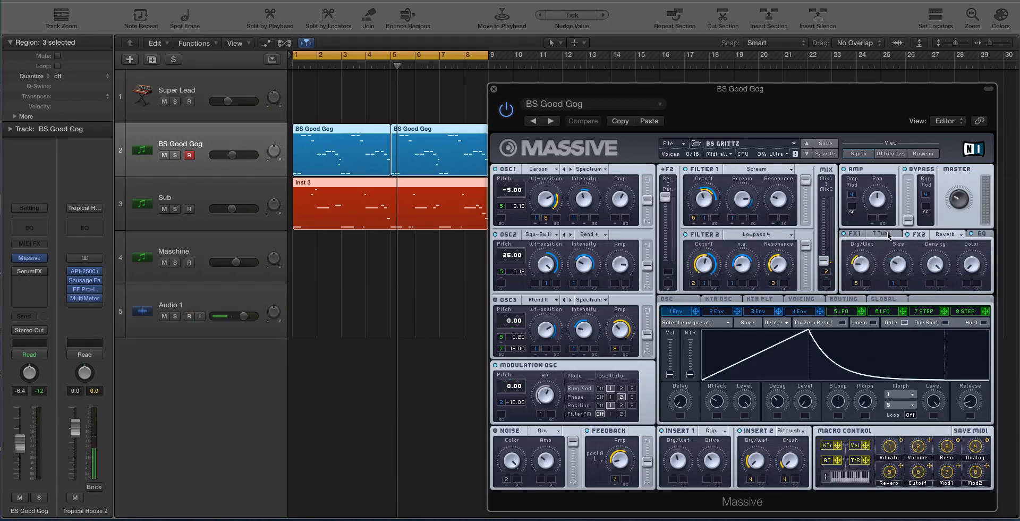
pyautogui.click(879, 234)
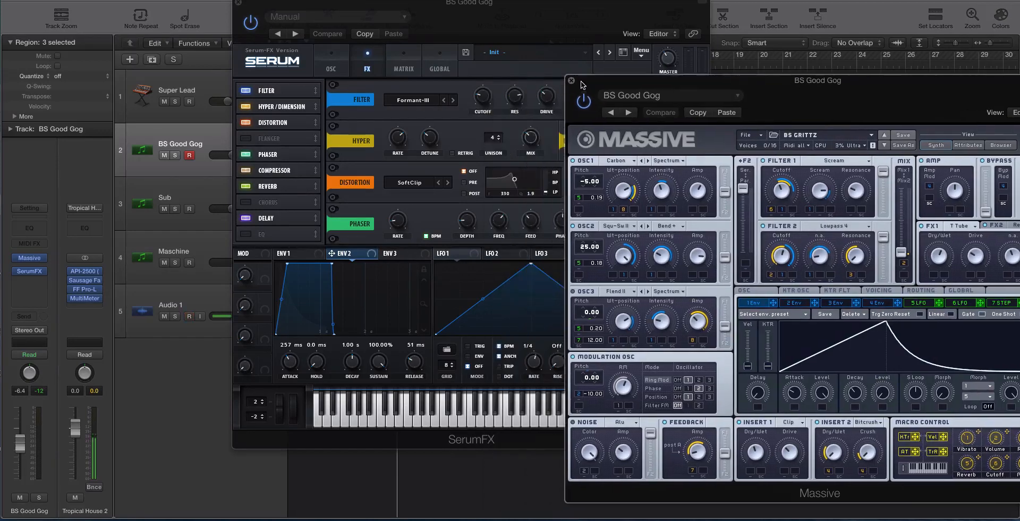
# Bring the BS Good Gog SerumFX window forward and move it toward the centre.
pyautogui.click(422, 100)
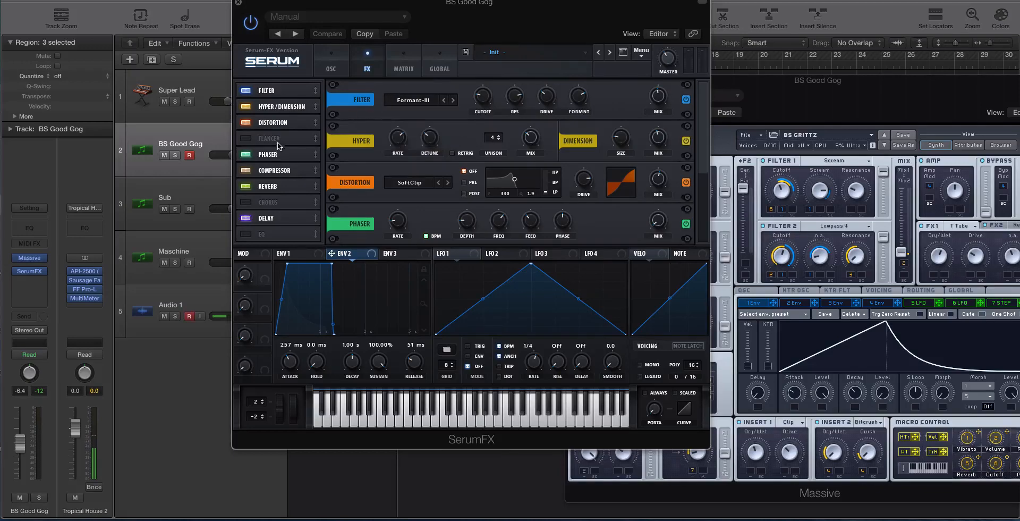
pyautogui.moveTo(468, 3); pyautogui.dragTo(448, 14)
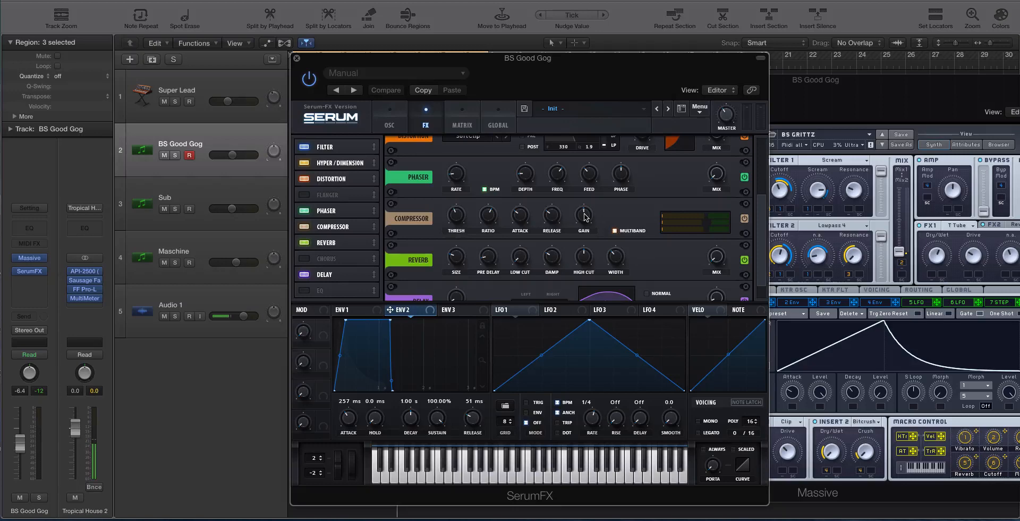
pyautogui.moveTo(583, 214)
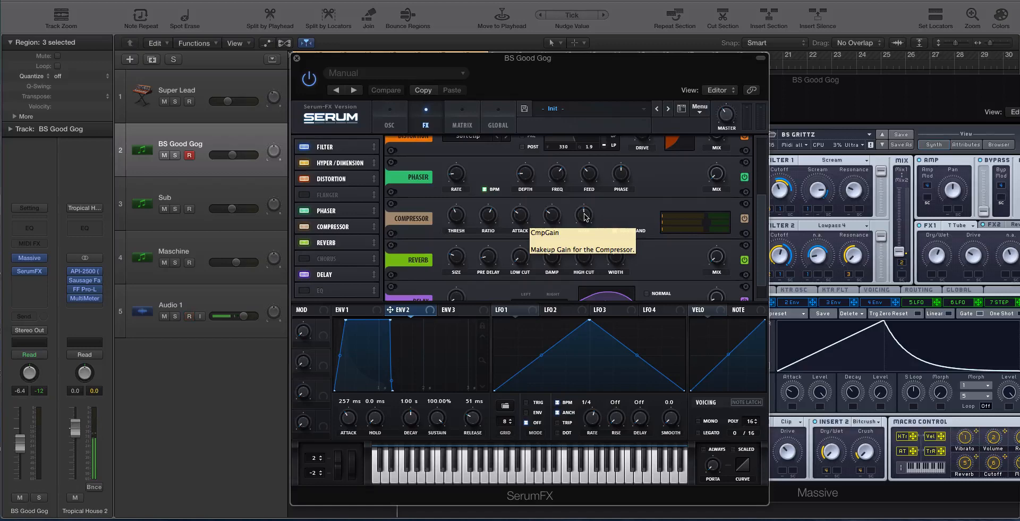
pyautogui.moveTo(605, 236)
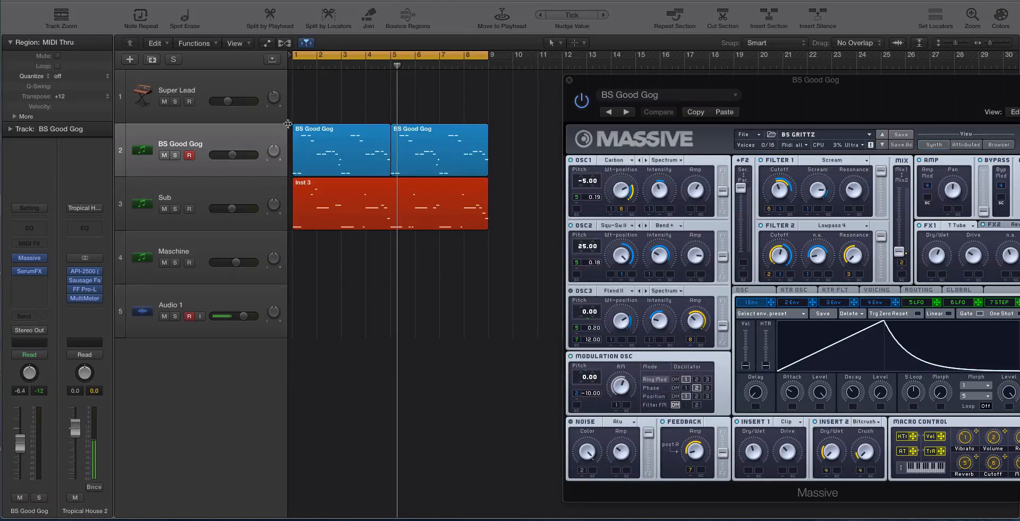
# Lower the BS Good Gog track volume to about -6.8 dB, leaving Massive closed.
pyautogui.click(341, 150)
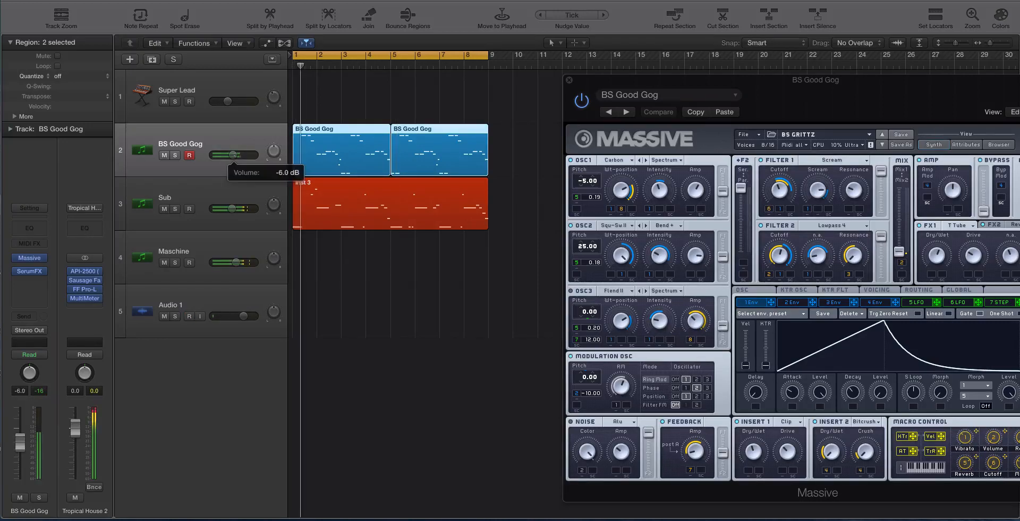
pyautogui.moveTo(234, 155); pyautogui.dragTo(226, 155)
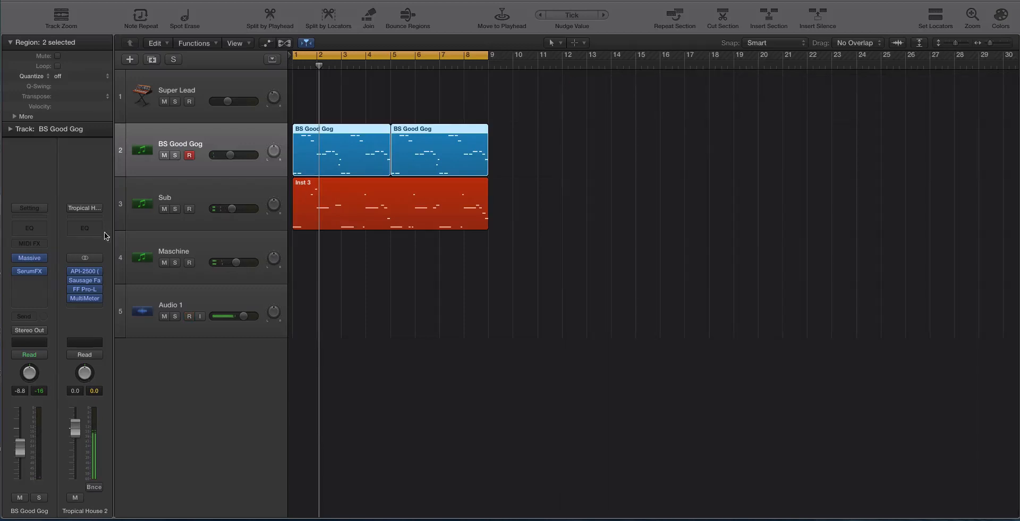
pyautogui.click(29, 271)
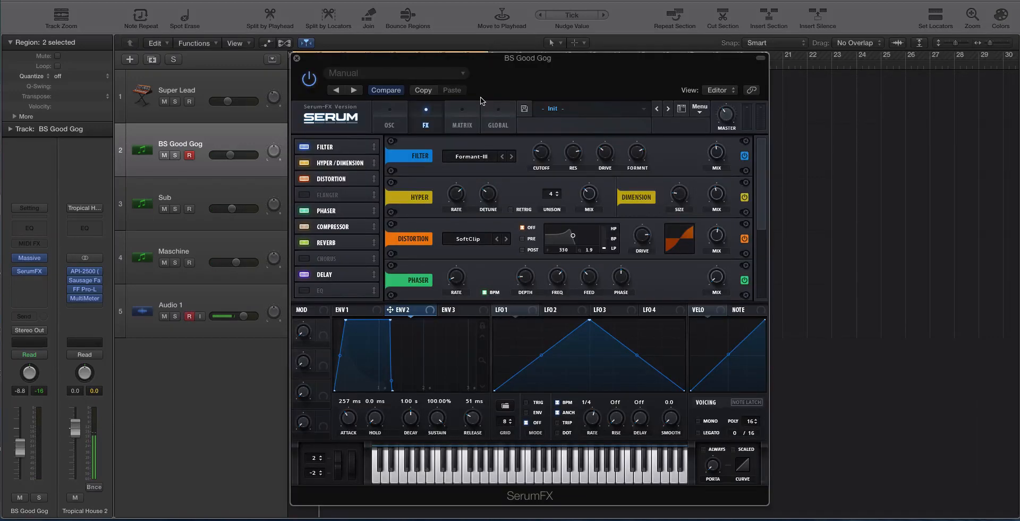
pyautogui.moveTo(821, 152)
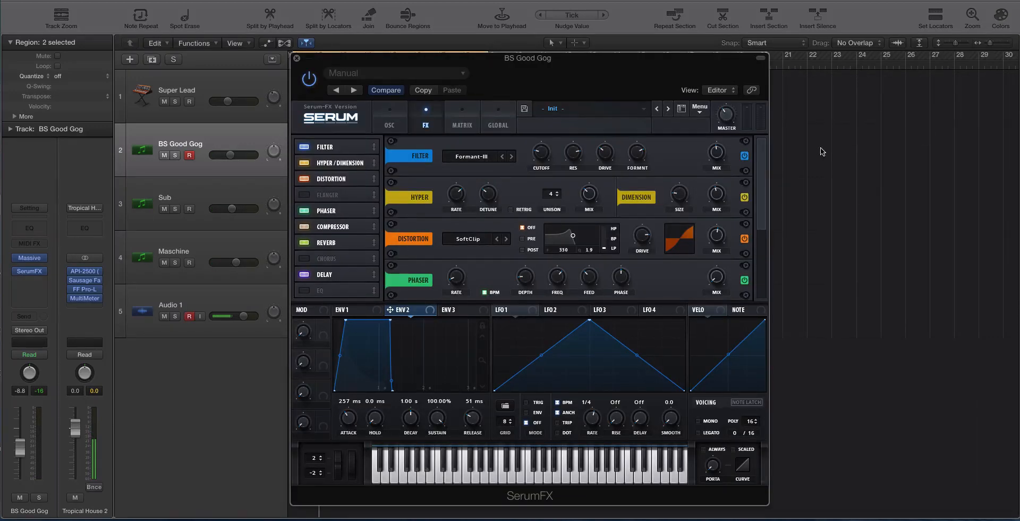
pyautogui.scroll(-3)
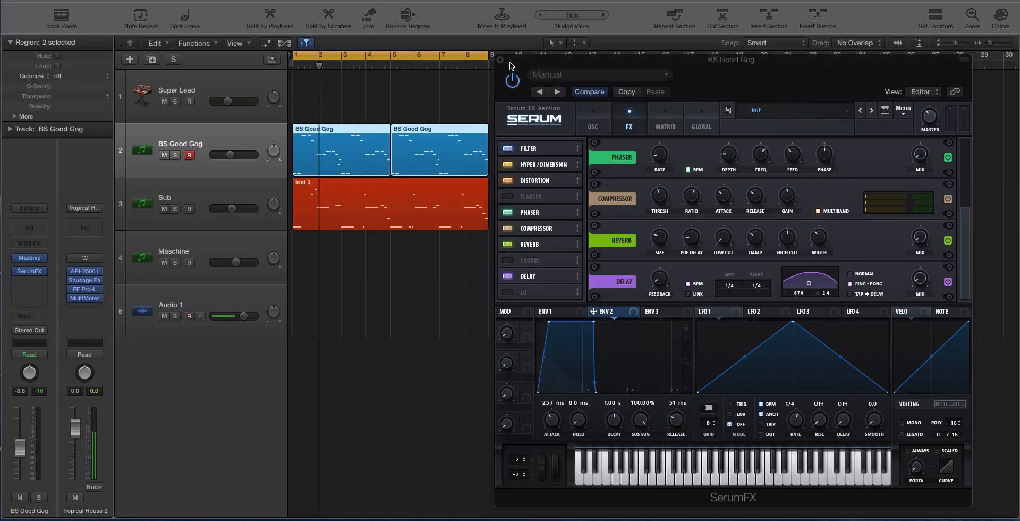
pyautogui.click(500, 60)
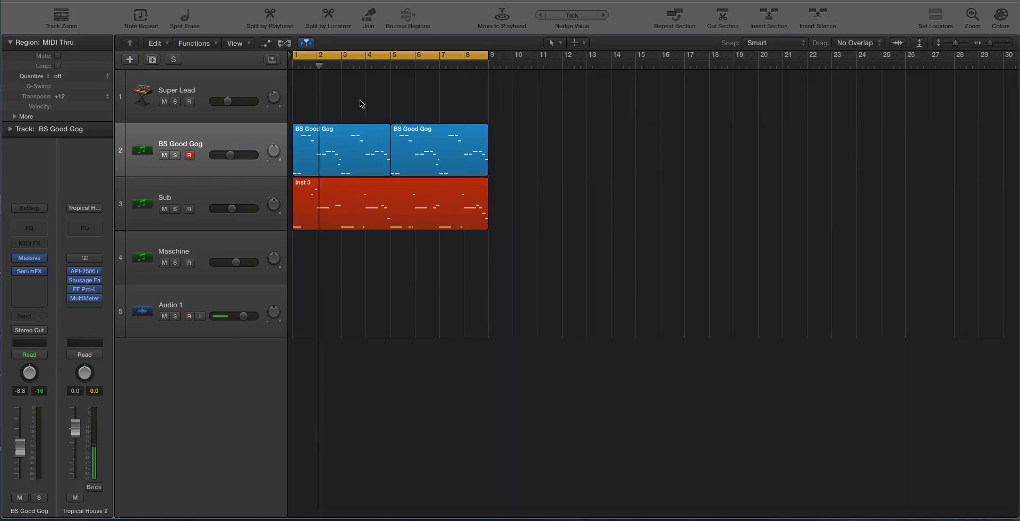
pyautogui.click(189, 315)
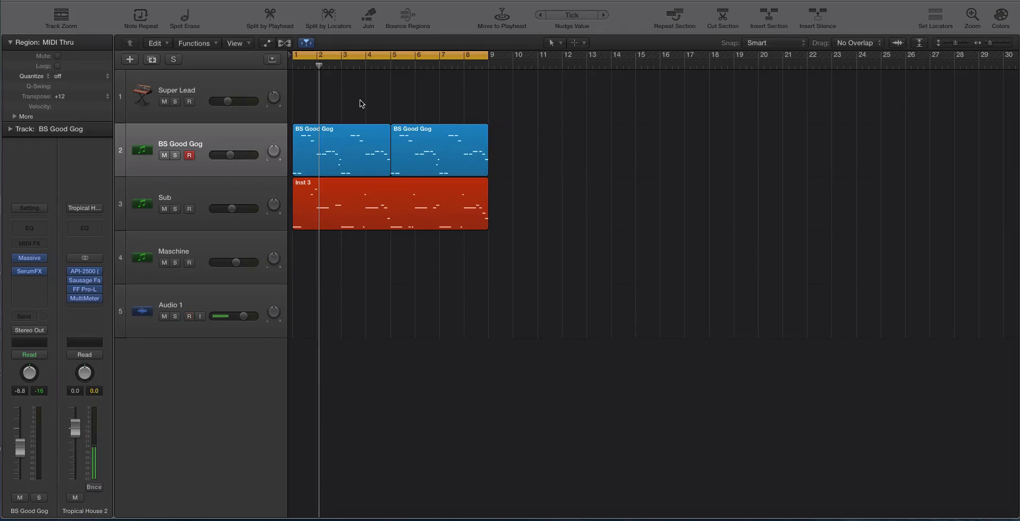
pyautogui.click(189, 316)
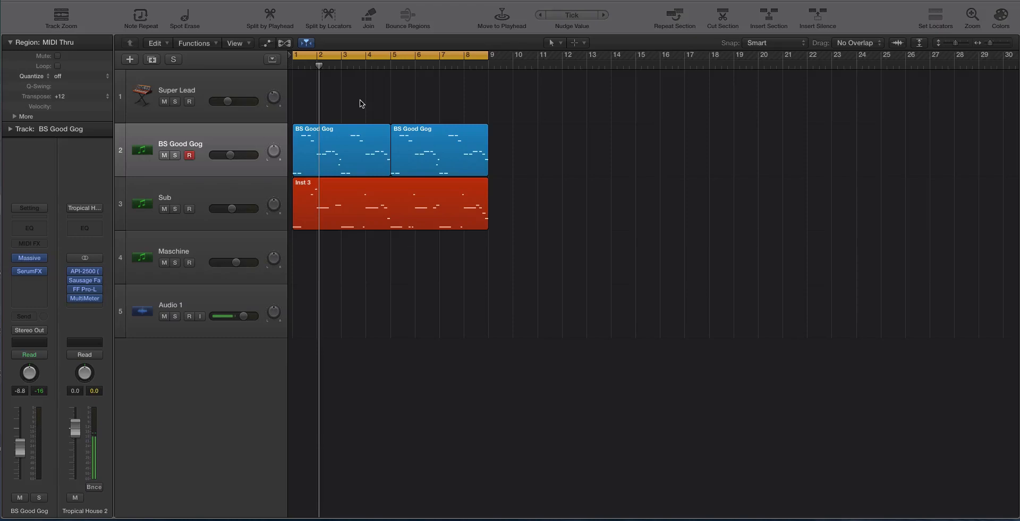
pyautogui.click(189, 315)
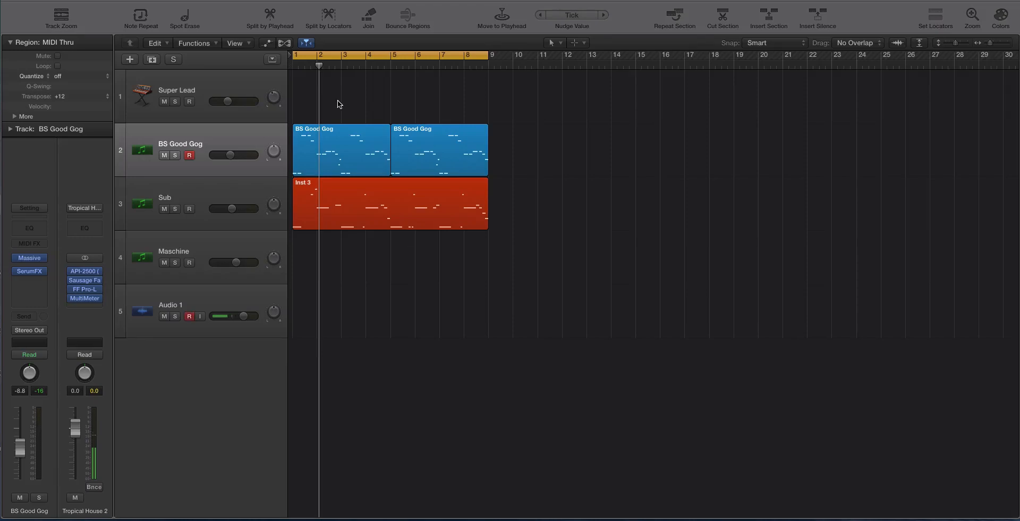